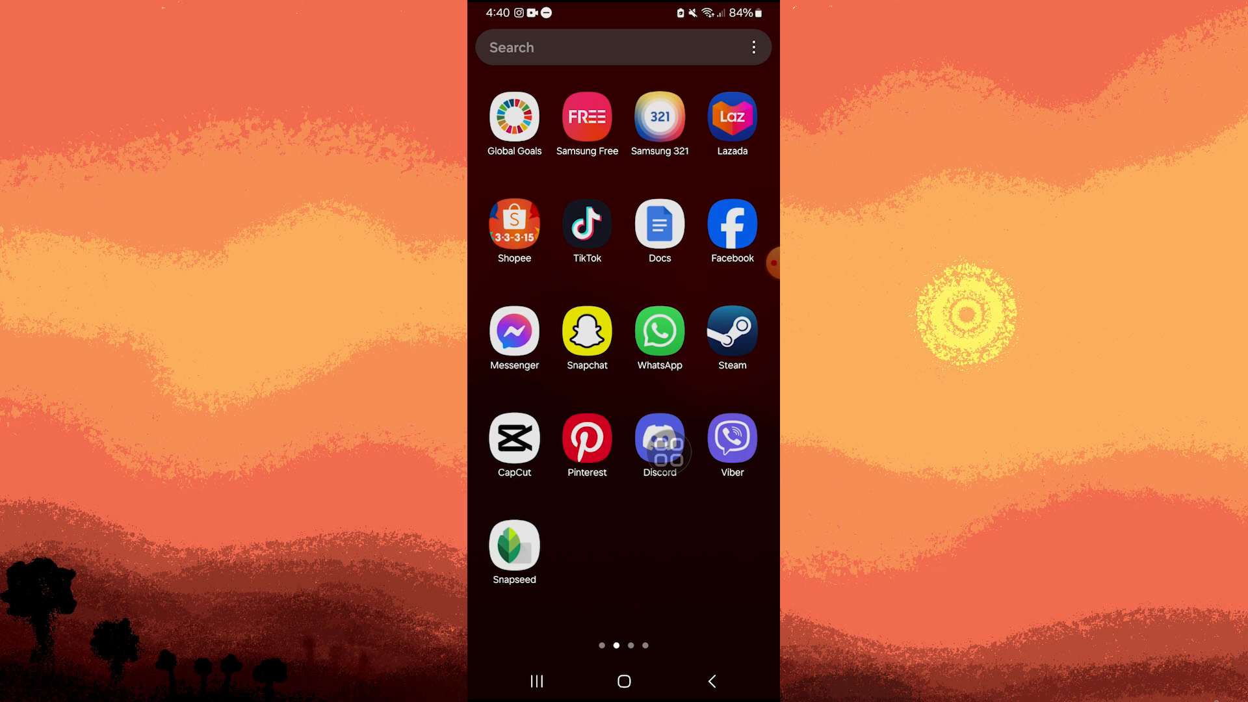
# - Launch CapCut and load the baby video project titled 'My Baby' in the editor
pyautogui.click(659, 438)
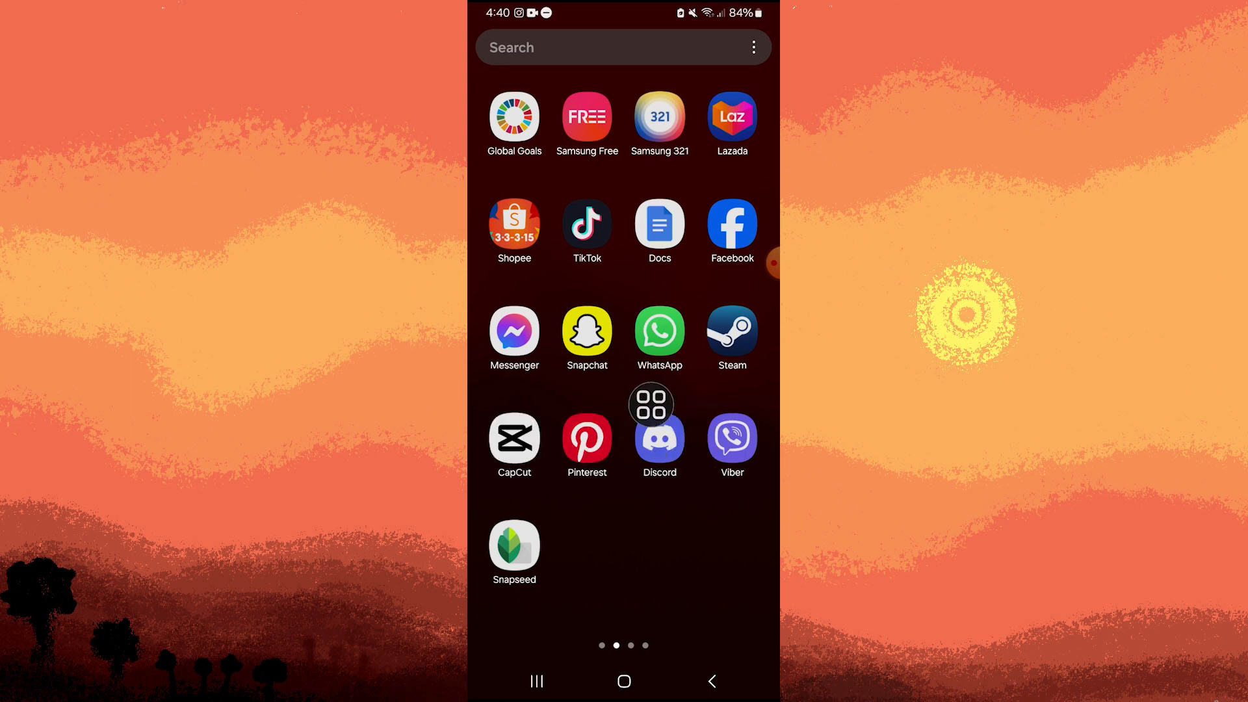
pyautogui.click(515, 437)
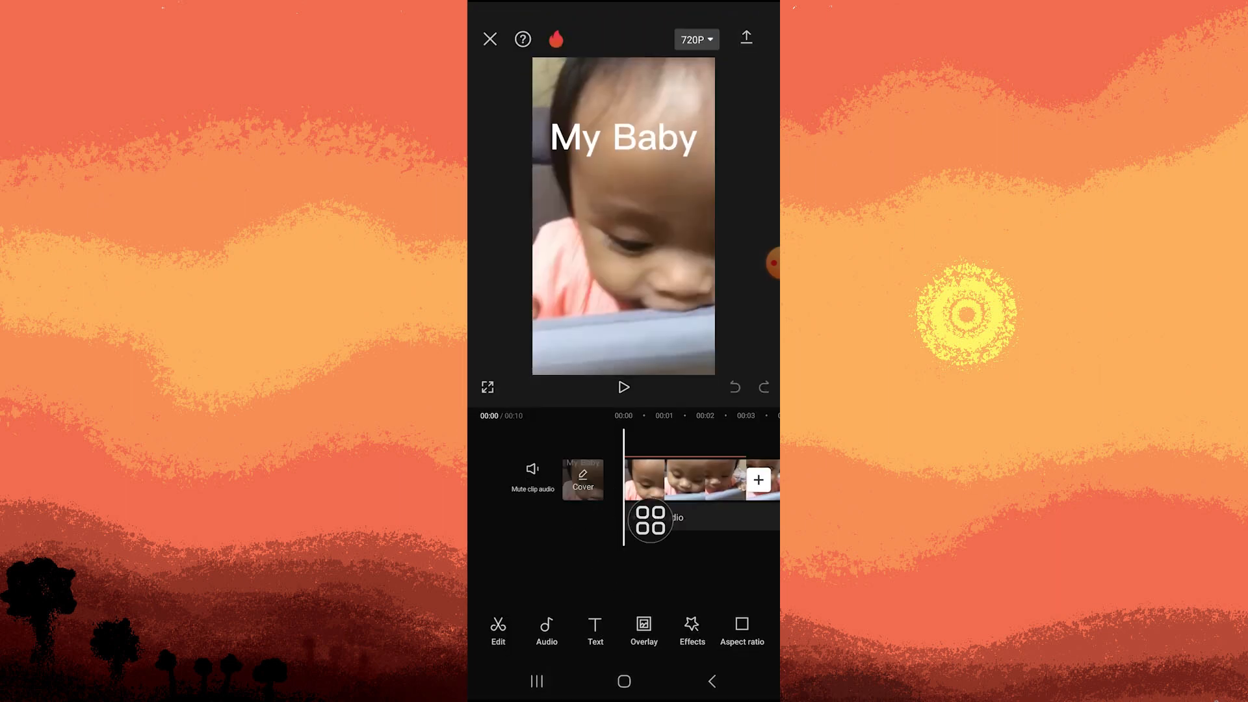
# - Select the 'My Baby' text layer and show its Styles colour options
pyautogui.click(594, 629)
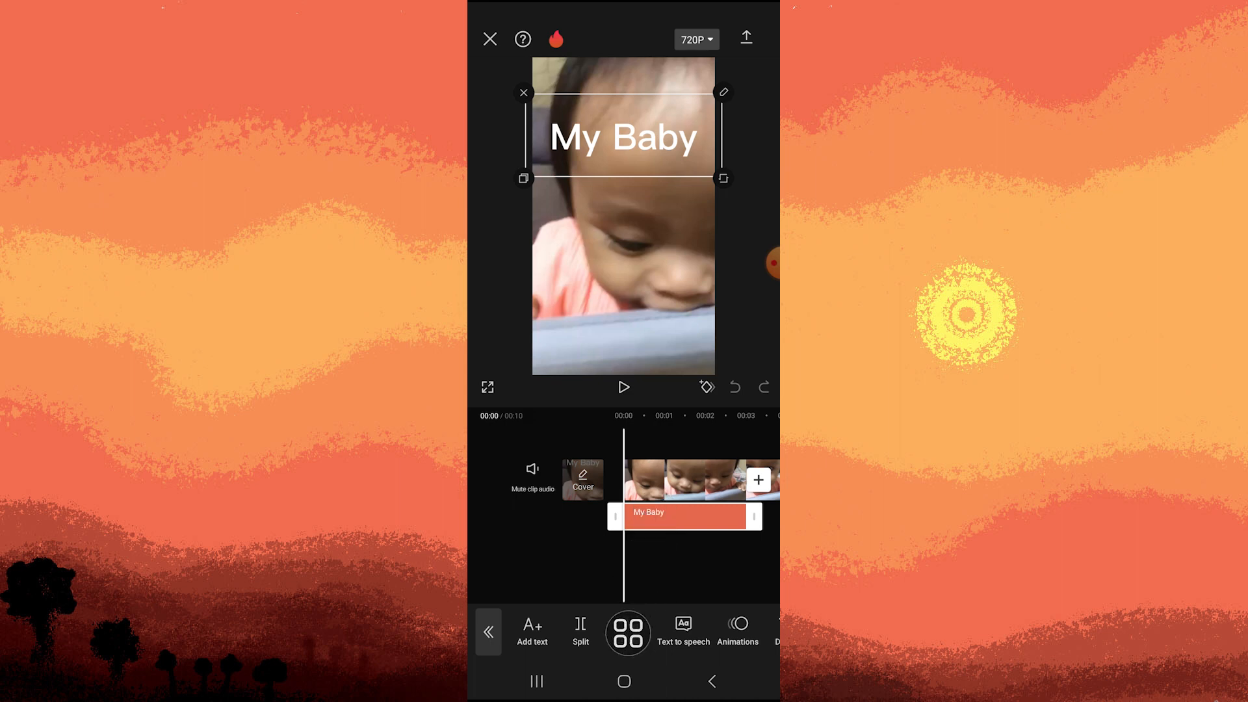
pyautogui.click(724, 91)
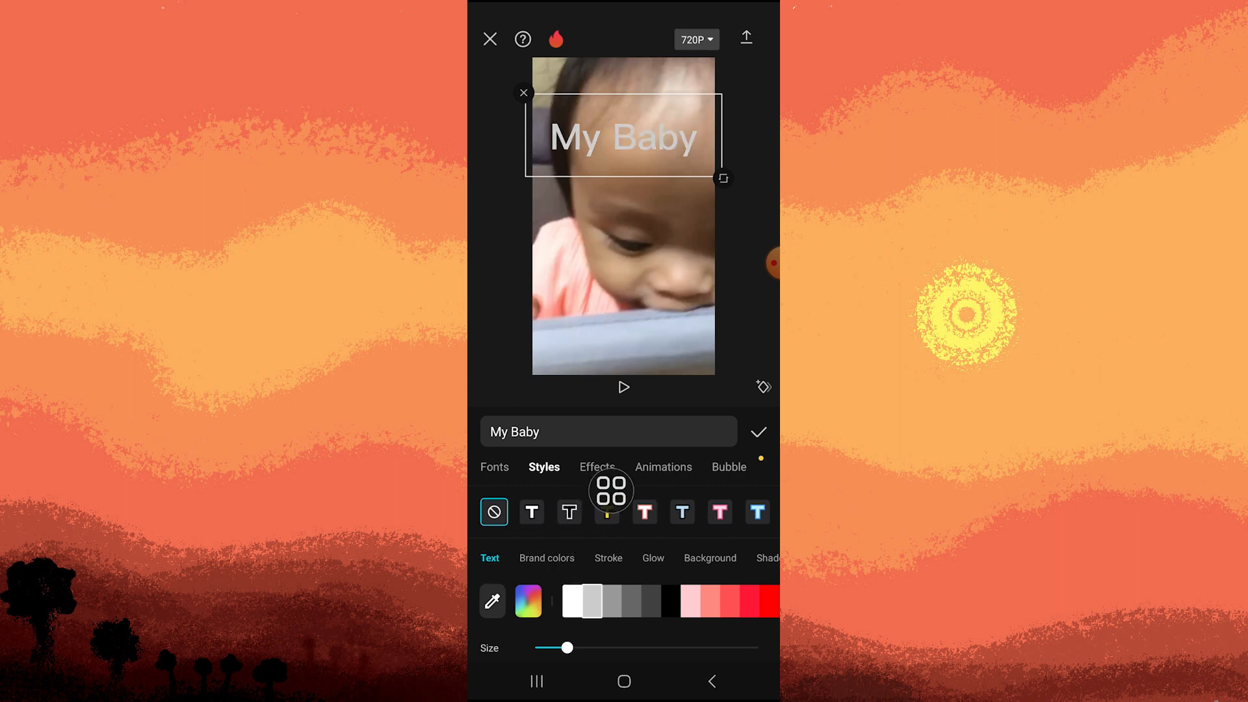
# - Recolour the 'My Baby' title from white to peach, then to yellow
pyautogui.click(599, 601)
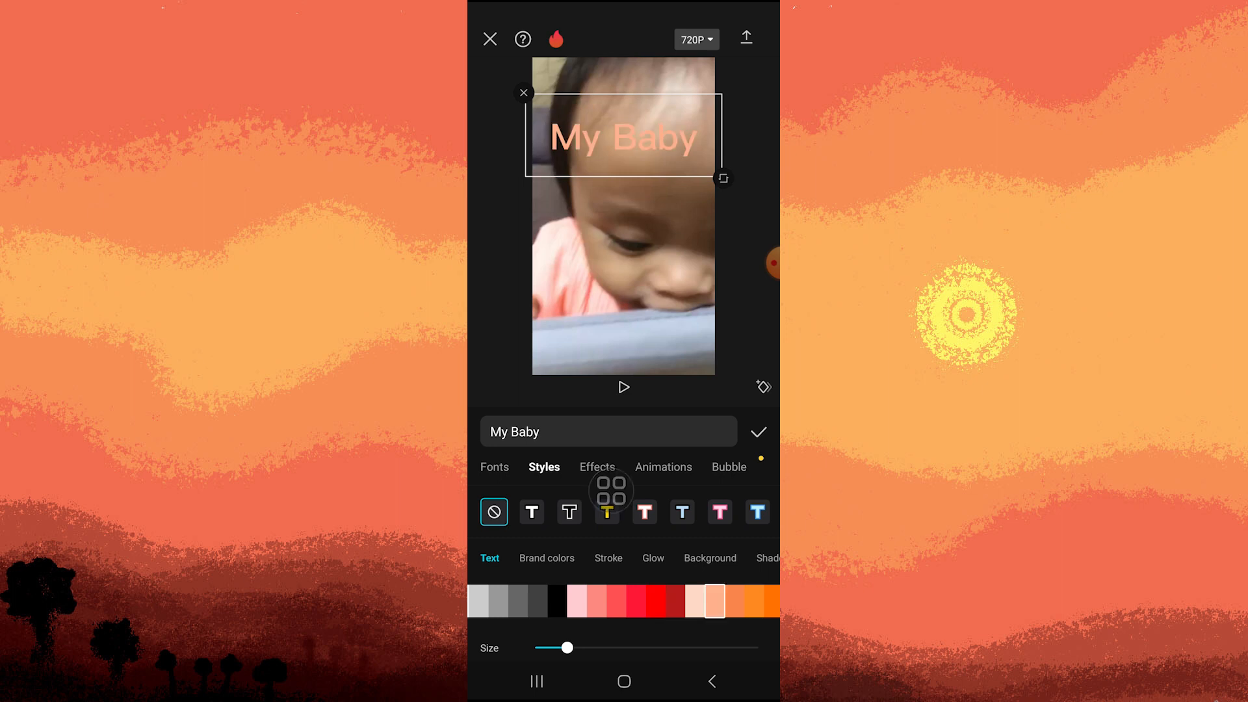
pyautogui.click(741, 600)
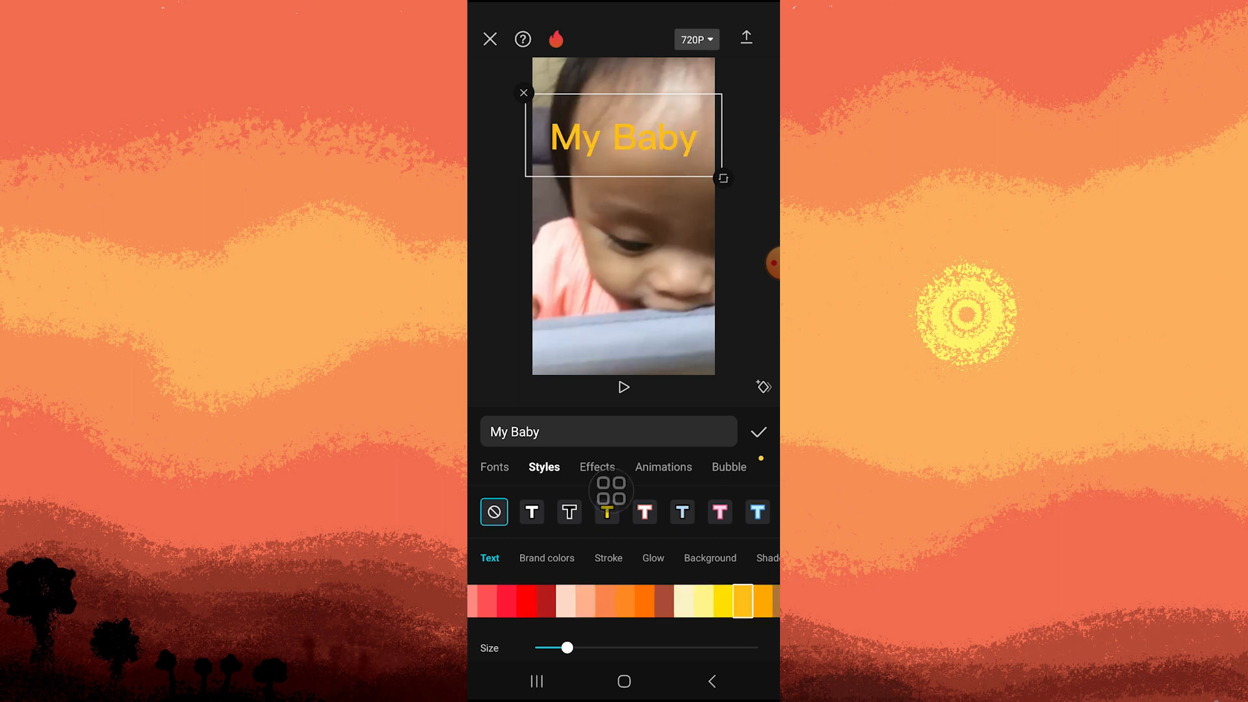